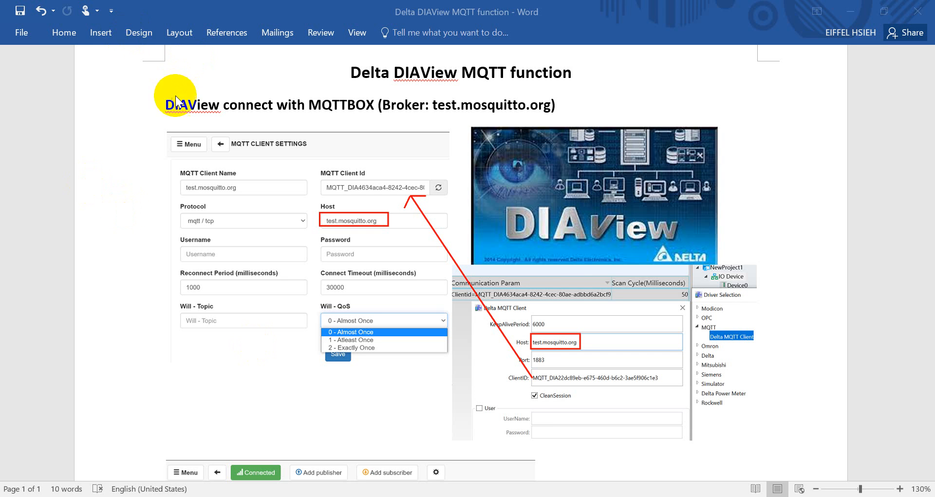
mouse_move(381, 130)
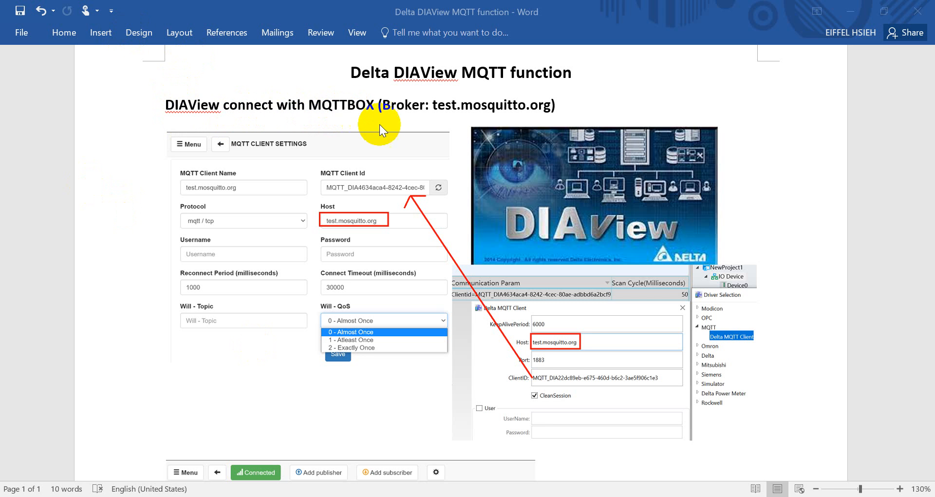
mouse_move(339, 112)
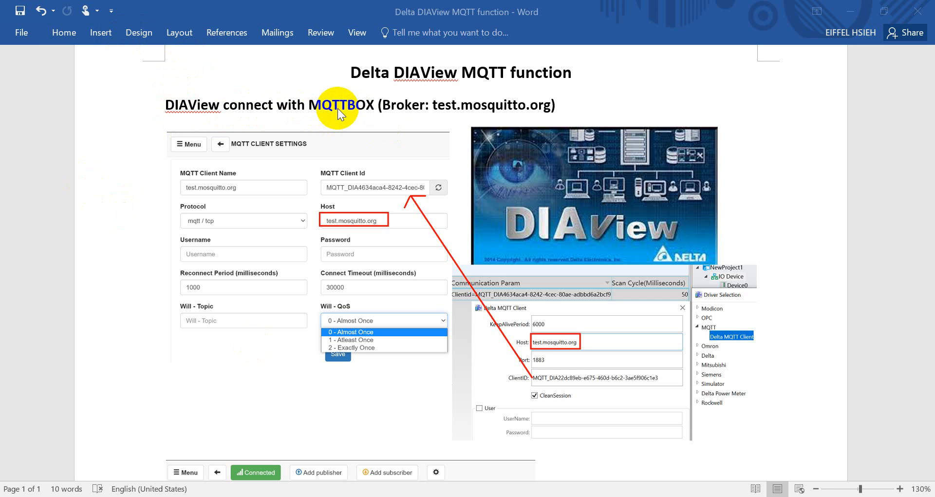
Scroll the Word document to the Topic to publish and Topic to subscribe screenshots
double_click(404, 106)
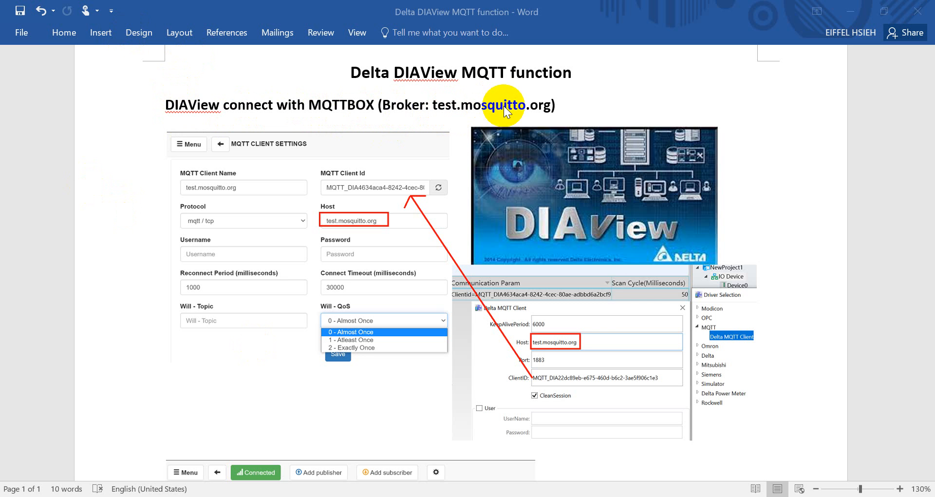
mouse_move(280, 189)
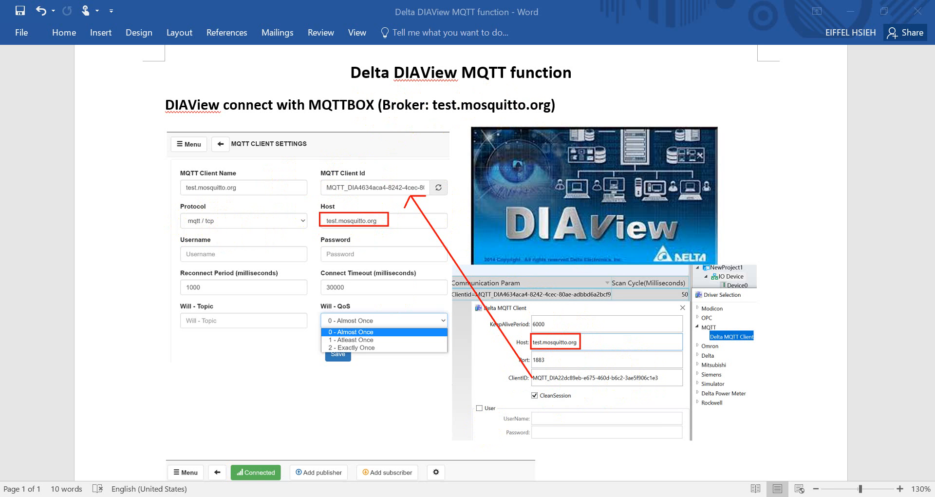
scroll(down, 3)
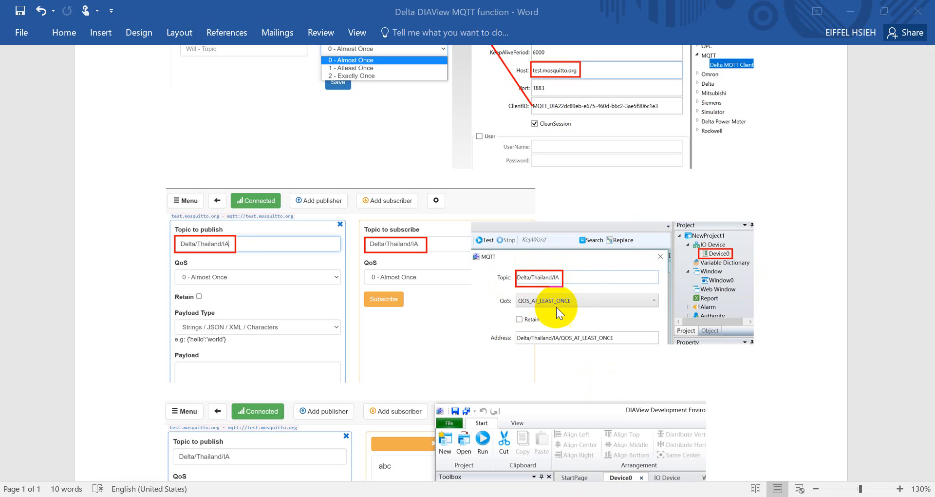
mouse_move(389, 98)
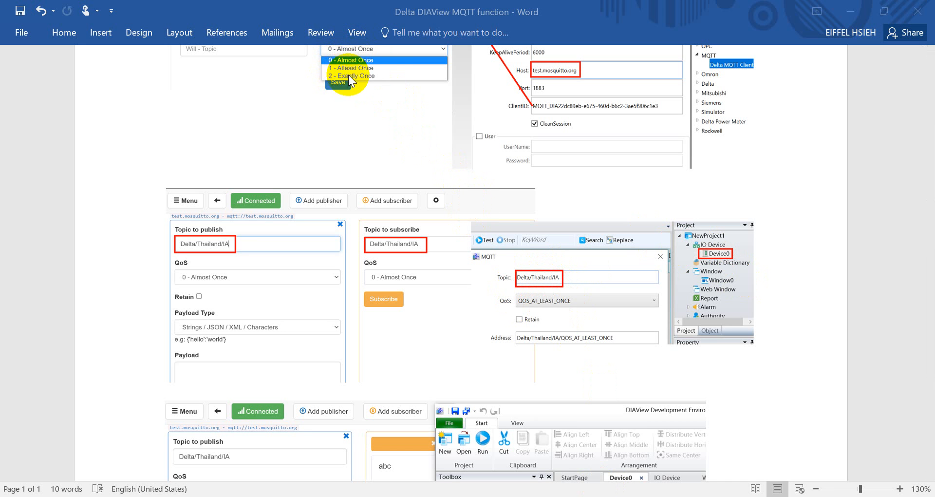
mouse_move(354, 53)
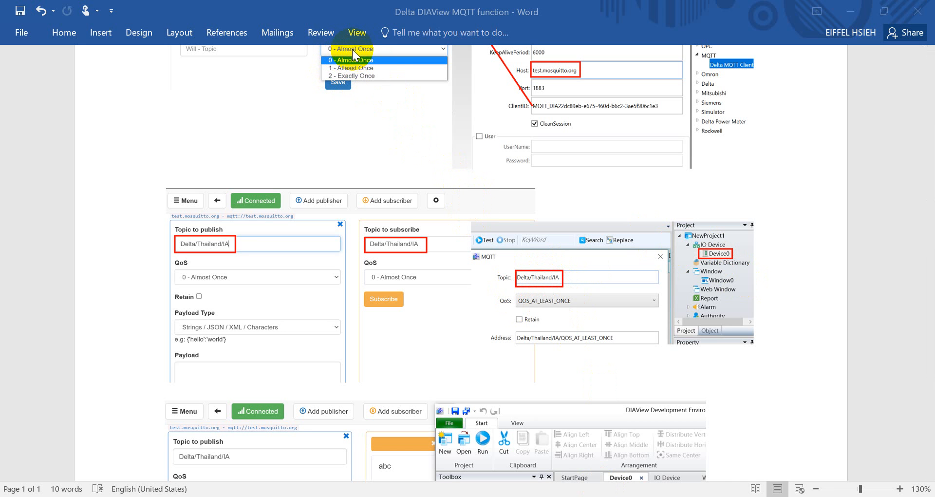
mouse_move(337, 72)
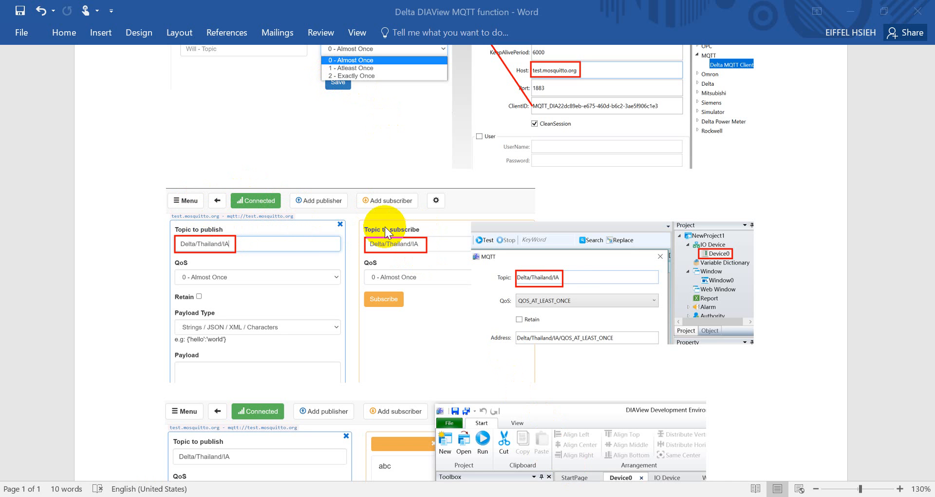
mouse_move(667, 270)
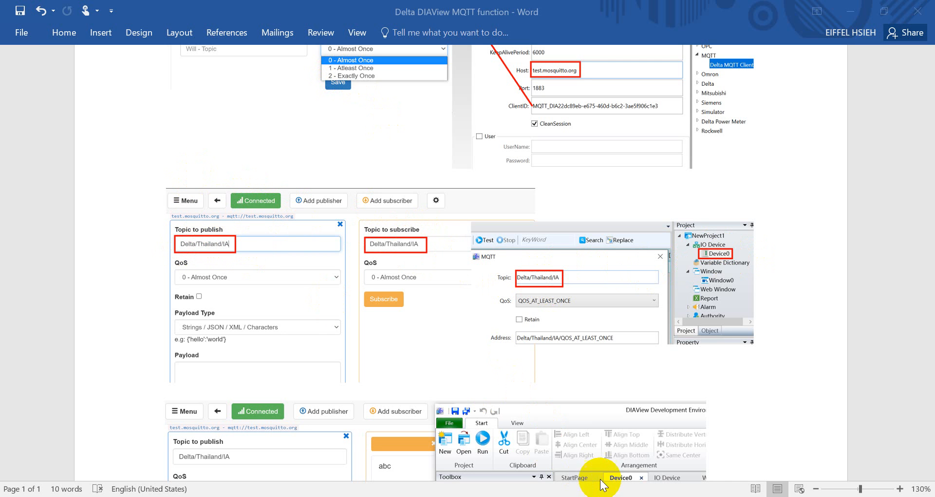
Scroll further to the MQTTBox payload and DIAView Device0 value screenshots
scroll(down, 3)
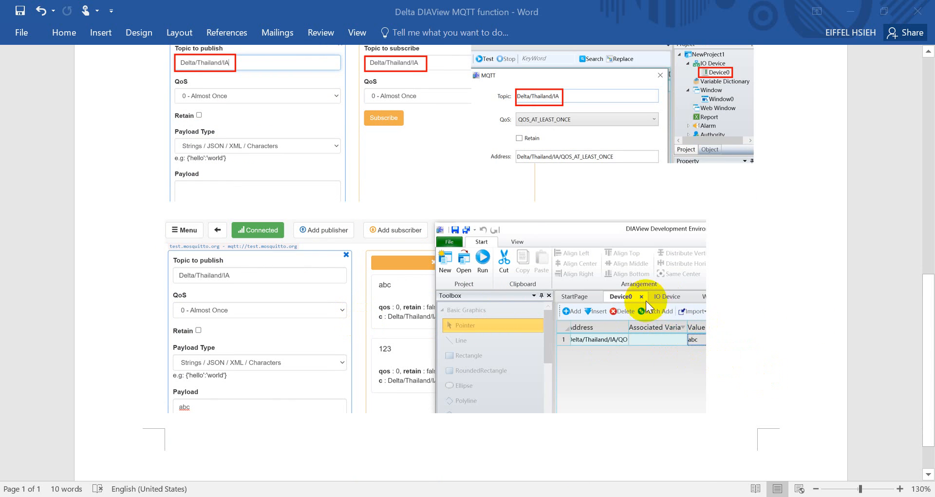
mouse_move(689, 325)
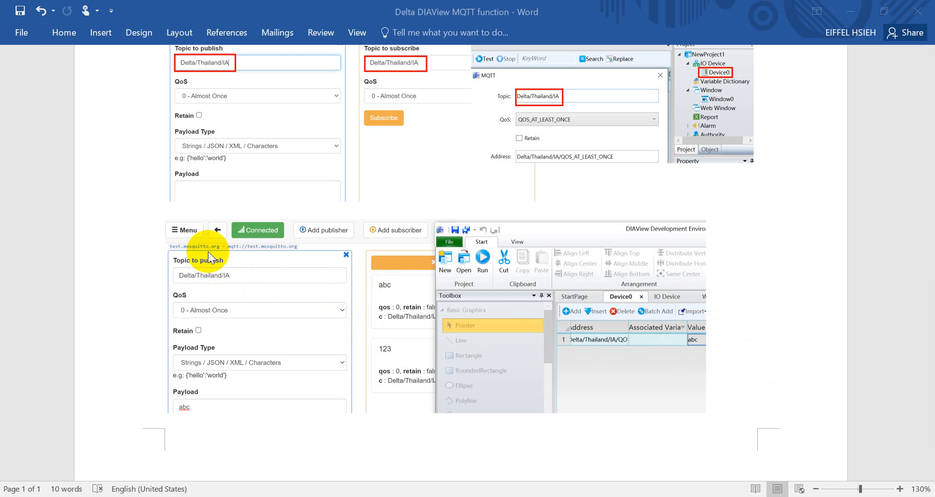
mouse_move(253, 308)
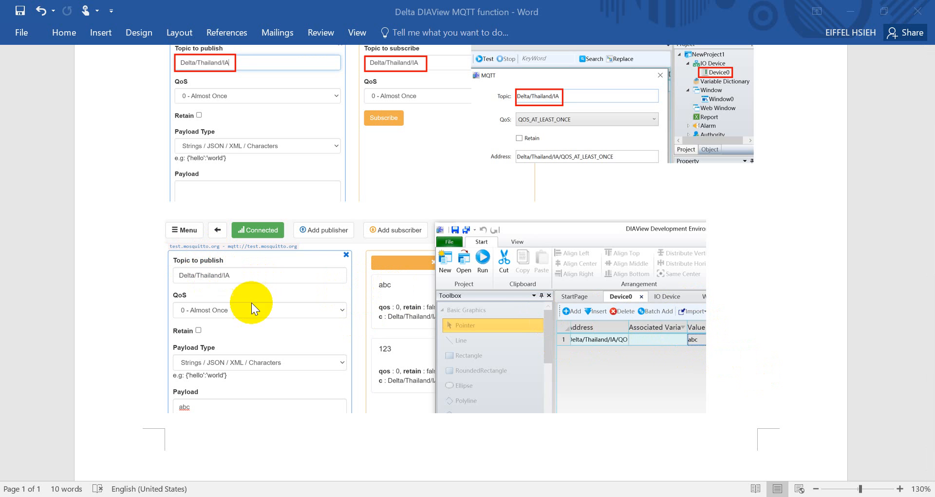
mouse_move(595, 383)
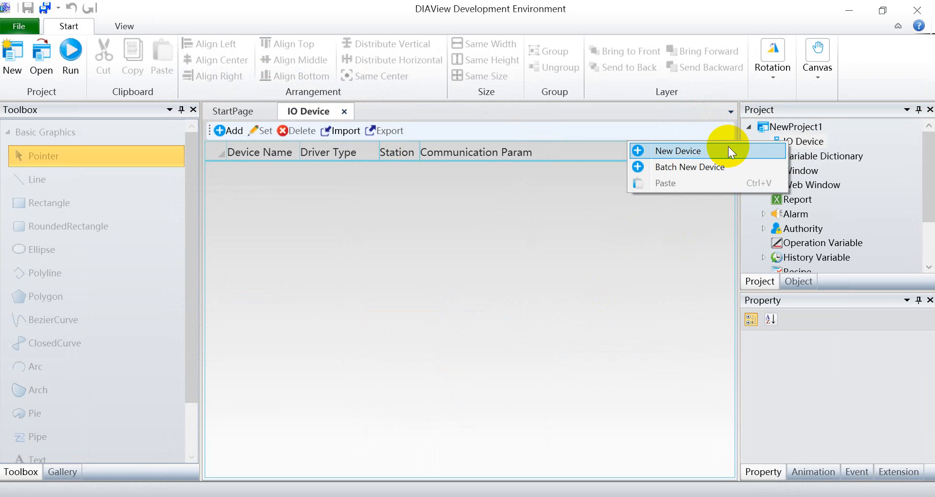
Add a Delta MQTT Client device with default timings and reach its connection settings
click(677, 151)
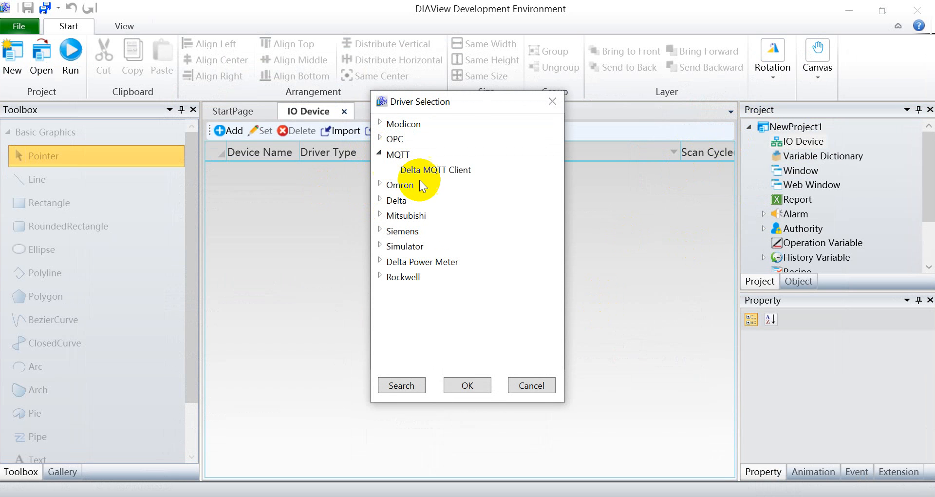
click(436, 170)
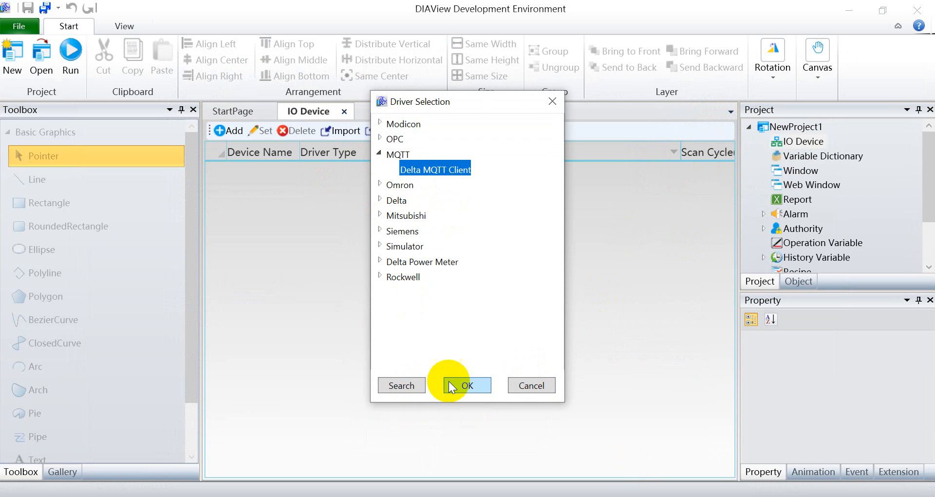
click(467, 384)
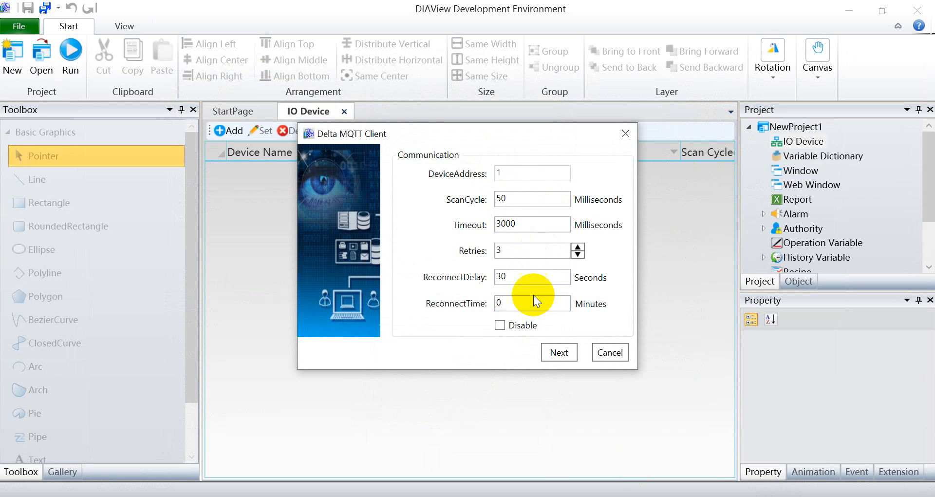
click(558, 352)
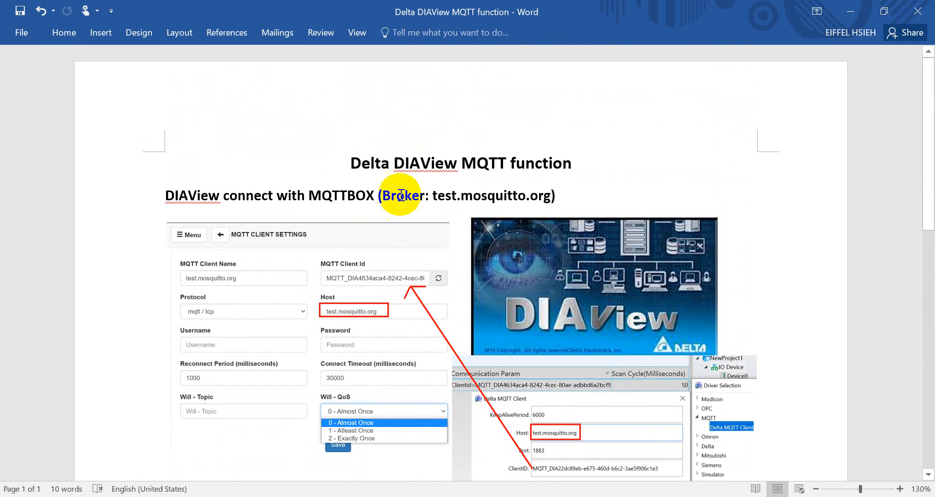
drag(430, 194, 552, 195)
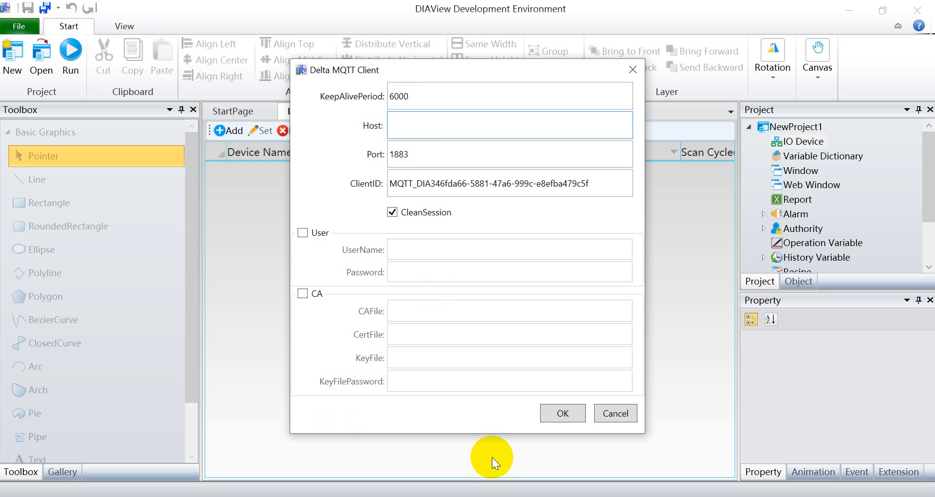
Enter test.mosquitto.org as the device Host and open the ClientID field's editing menu
text(test.mosquitto.org)
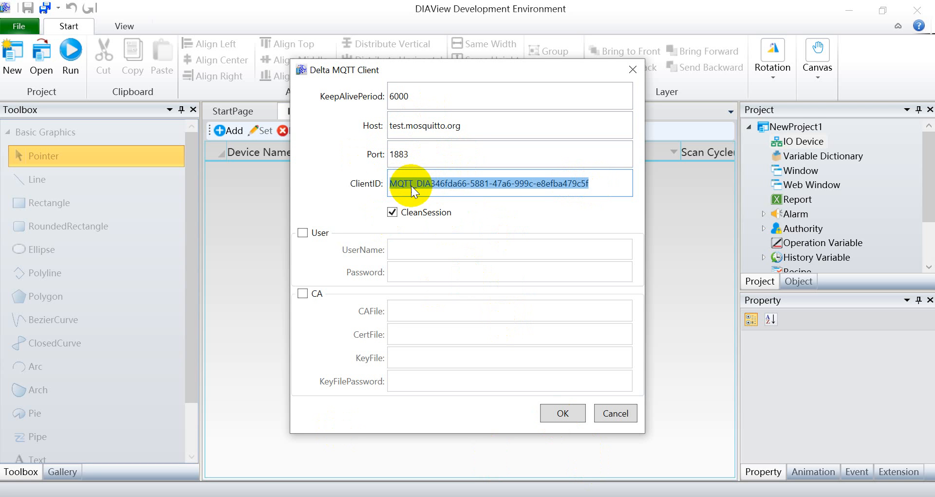
right_click(488, 183)
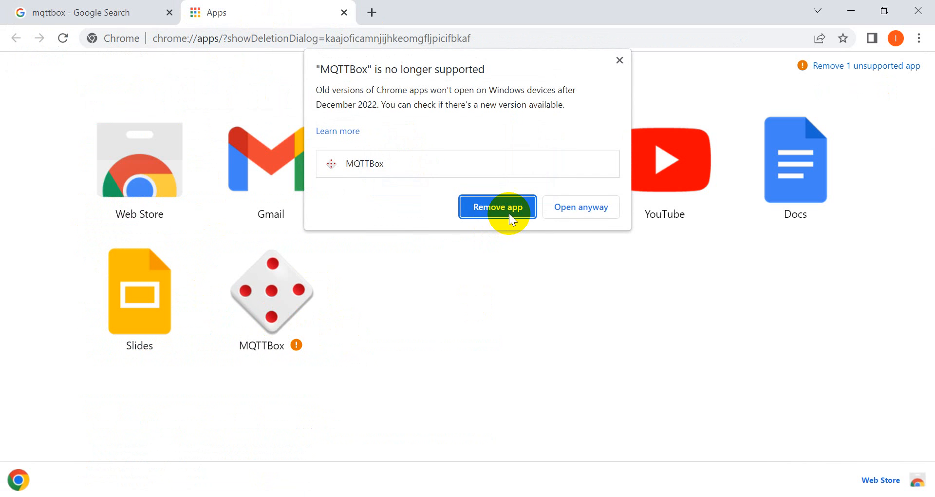
Launch MQTTBox and save a client named DIAVIEW using host test.mosquitto.org
click(579, 207)
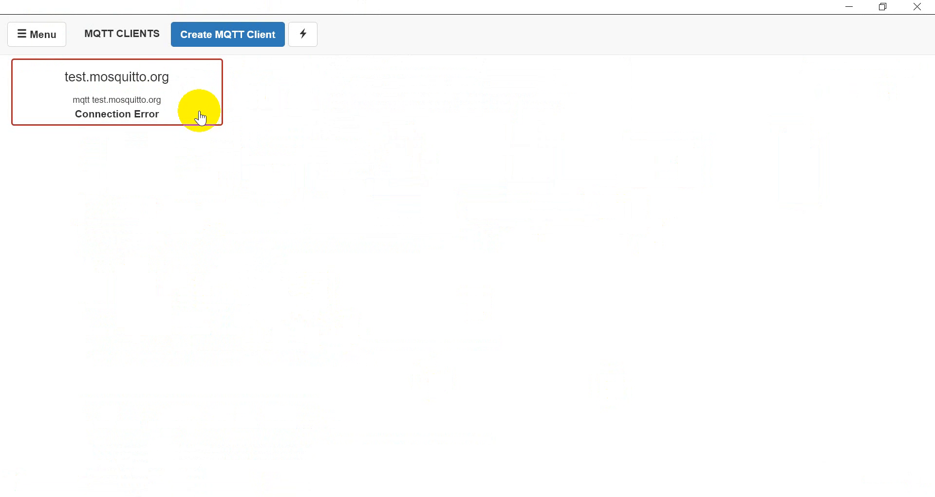
click(117, 92)
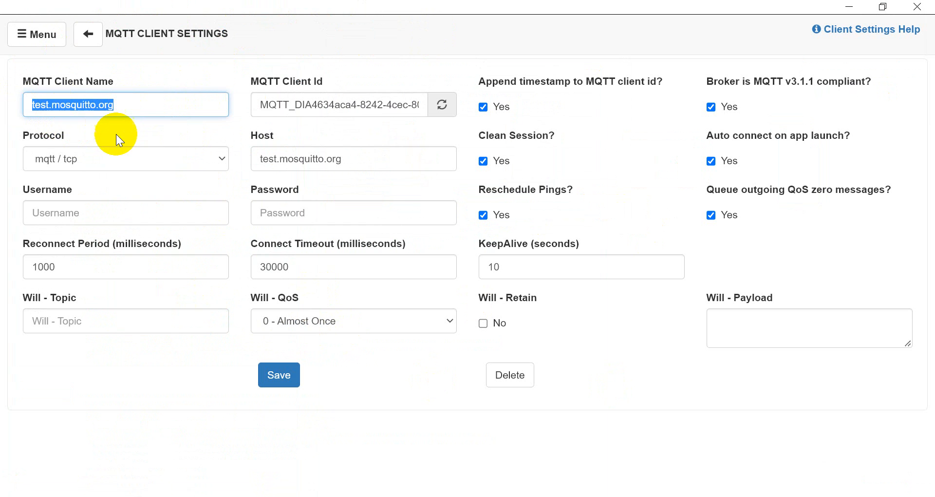
mouse_move(122, 136)
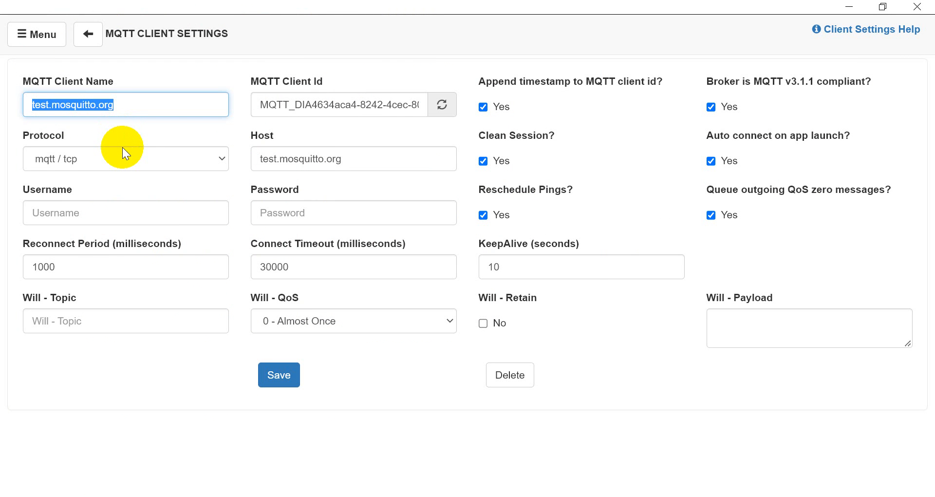
text(DIA)
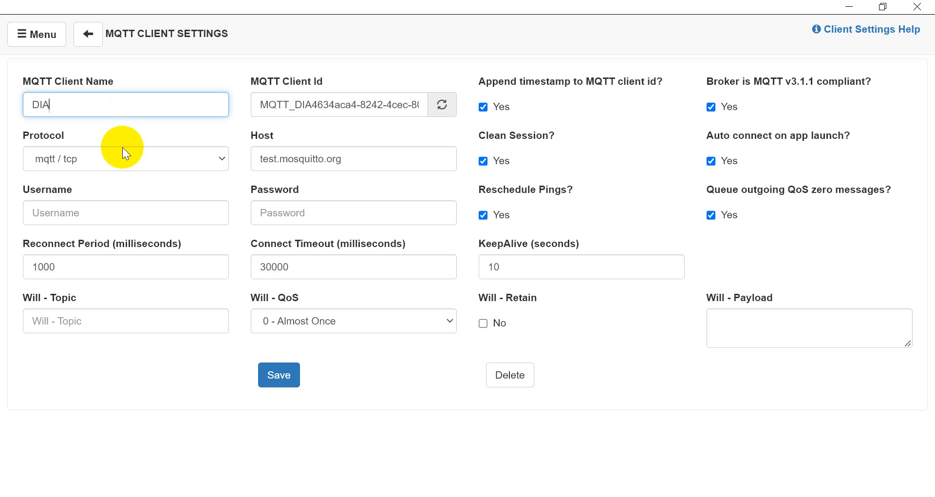
text(VIEW)
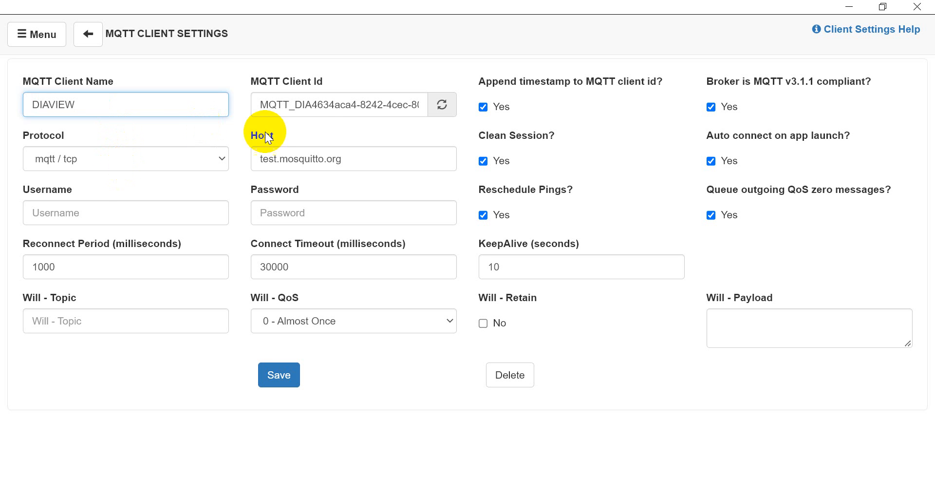
double_click(319, 105)
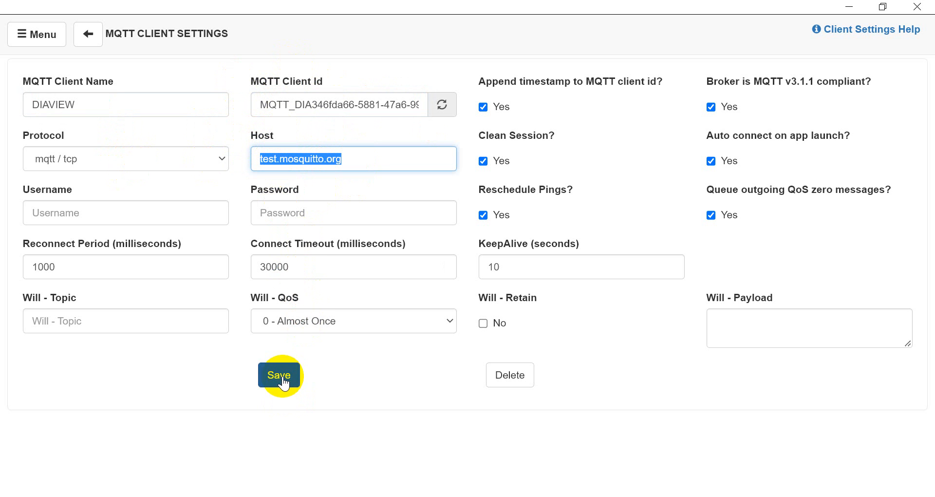
click(279, 375)
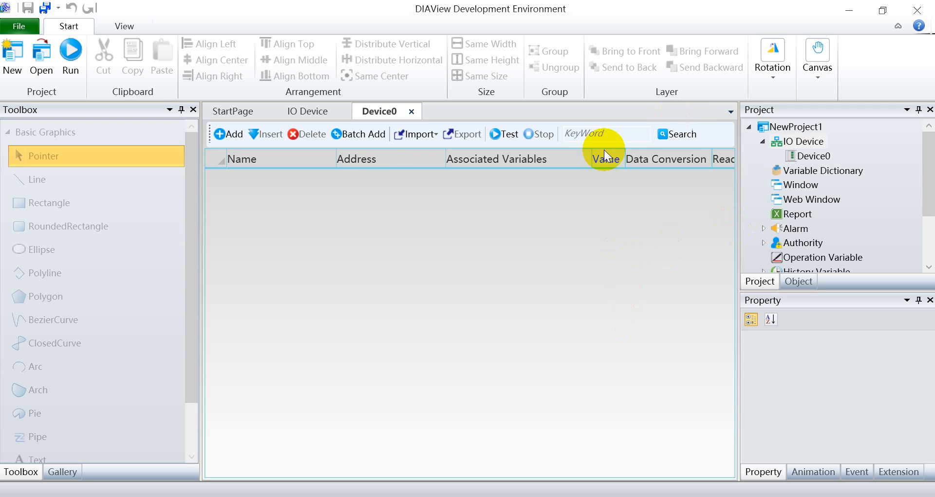
Add a Device0 tag addressed to topic Delta/Thailand/IA with QOS_AT_LEAST_ONCE
right_click(812, 156)
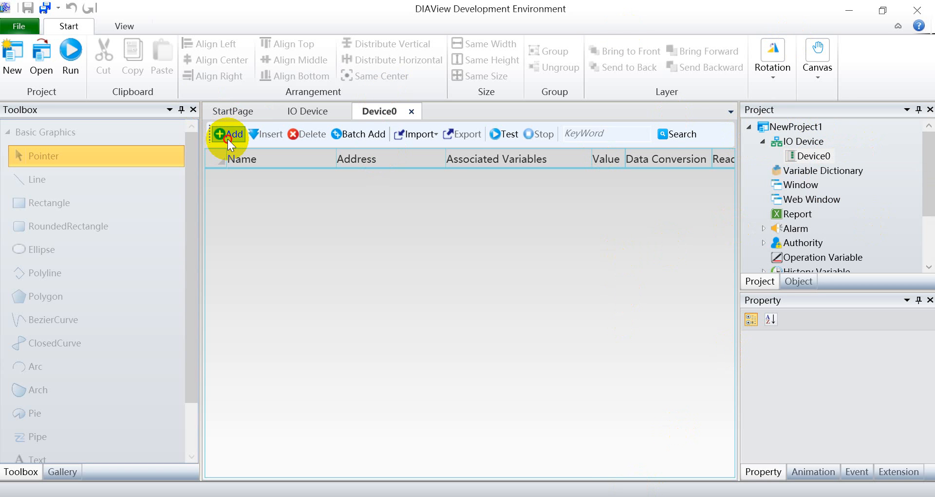
click(229, 134)
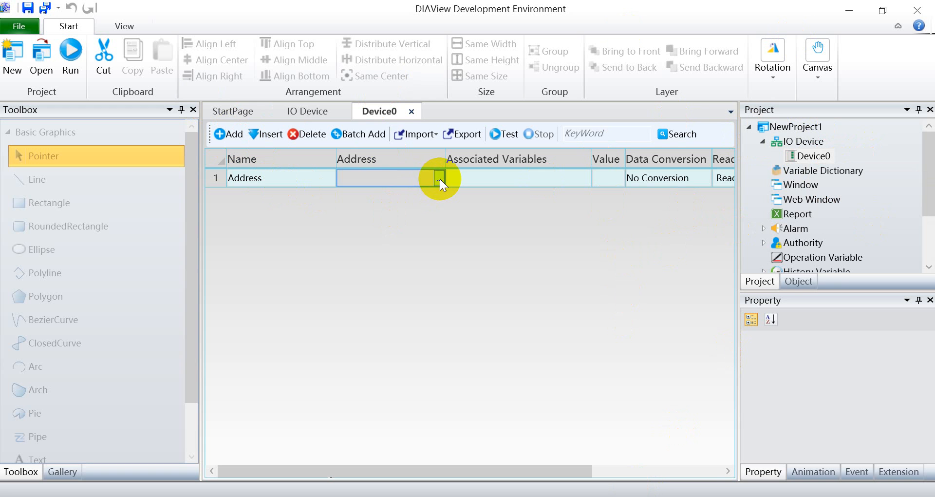
click(439, 178)
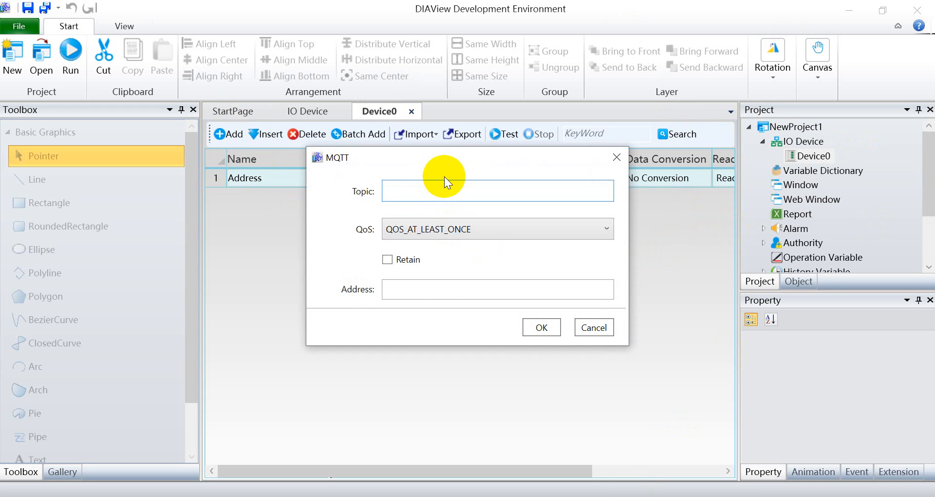
text(Delta/Thailand/IA)
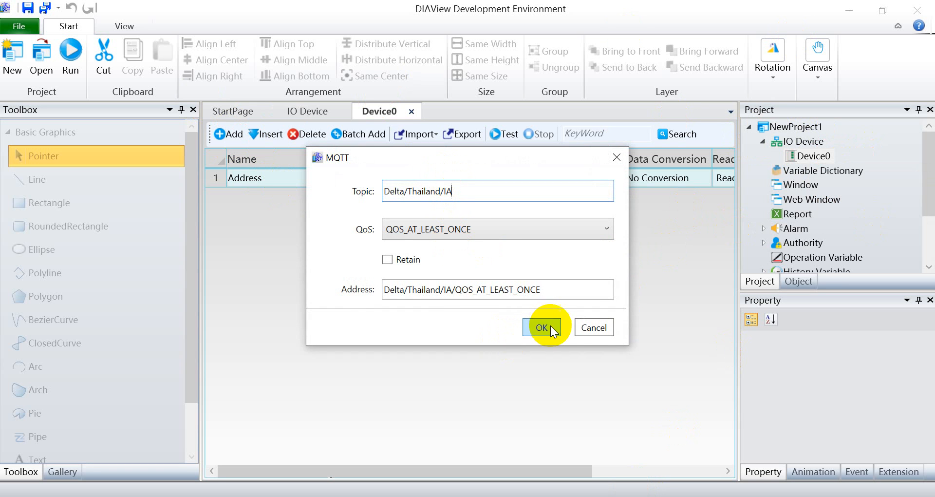
click(542, 327)
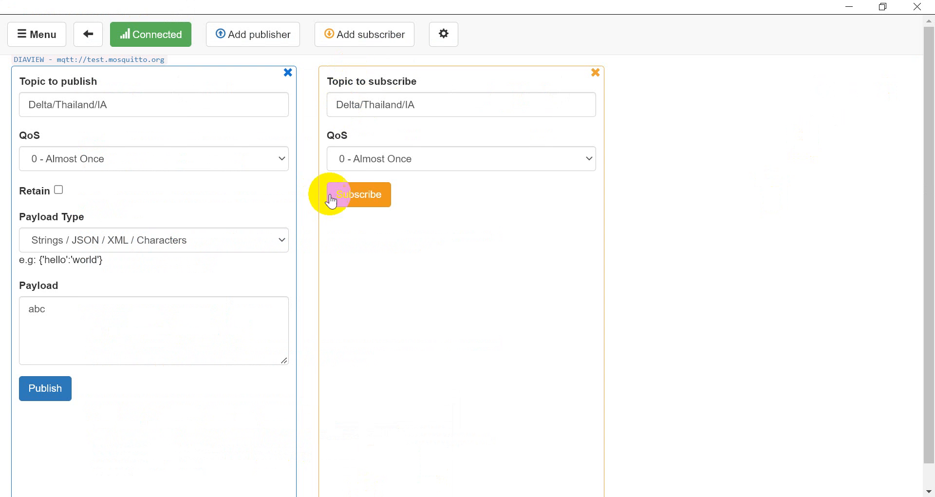
Subscribe MQTTBox to Delta/Thailand/IA and write 12 to the DIAView tag
click(359, 194)
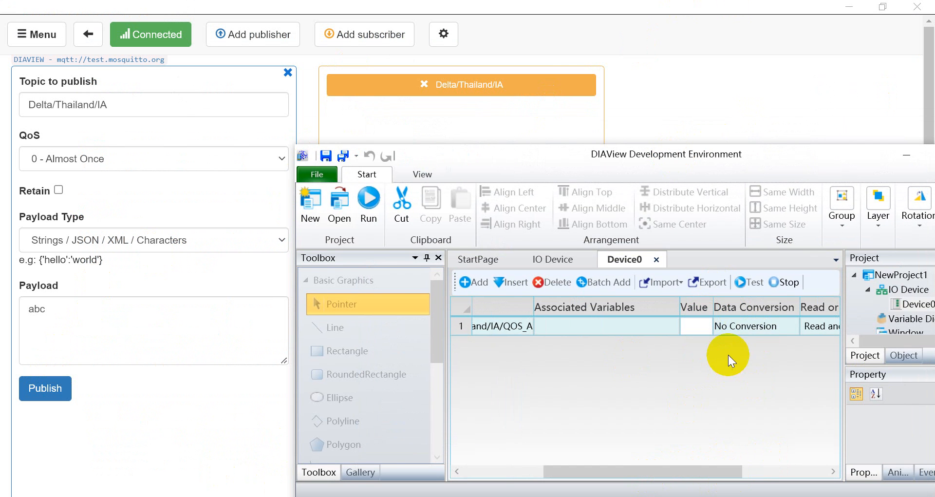
text(12)
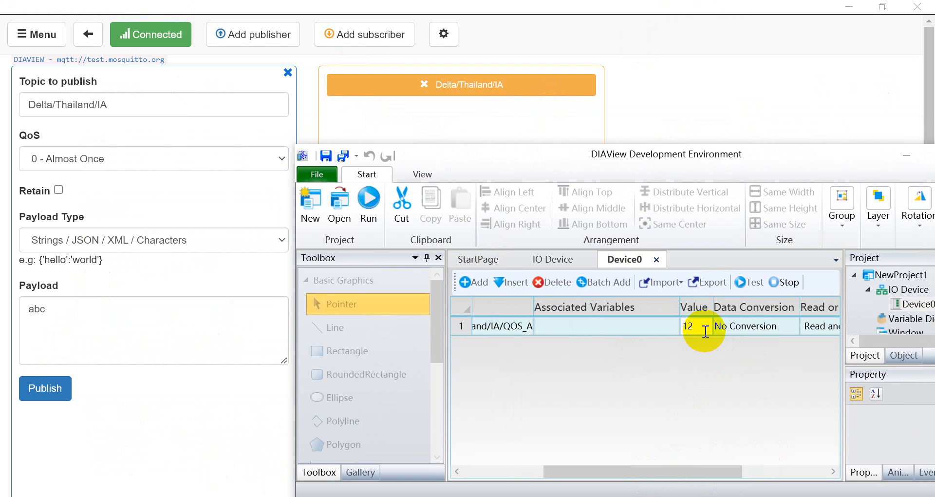
click(695, 325)
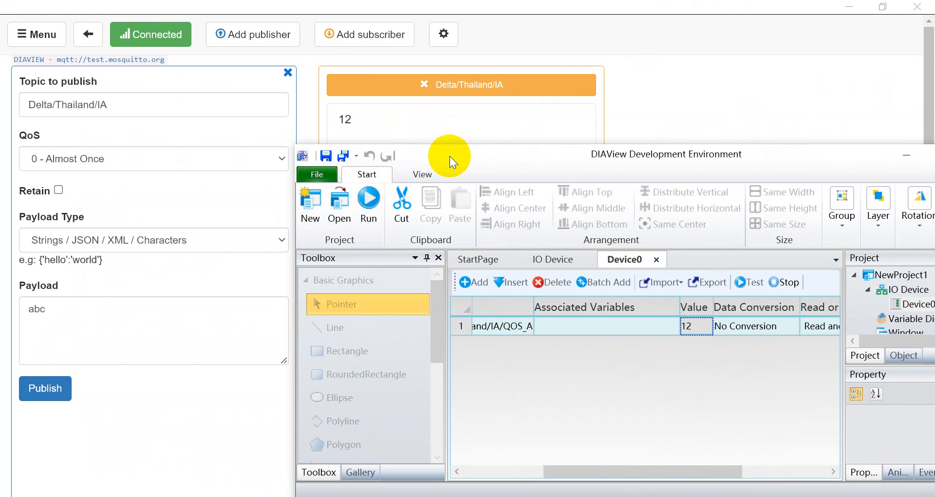
drag(450, 154, 525, 133)
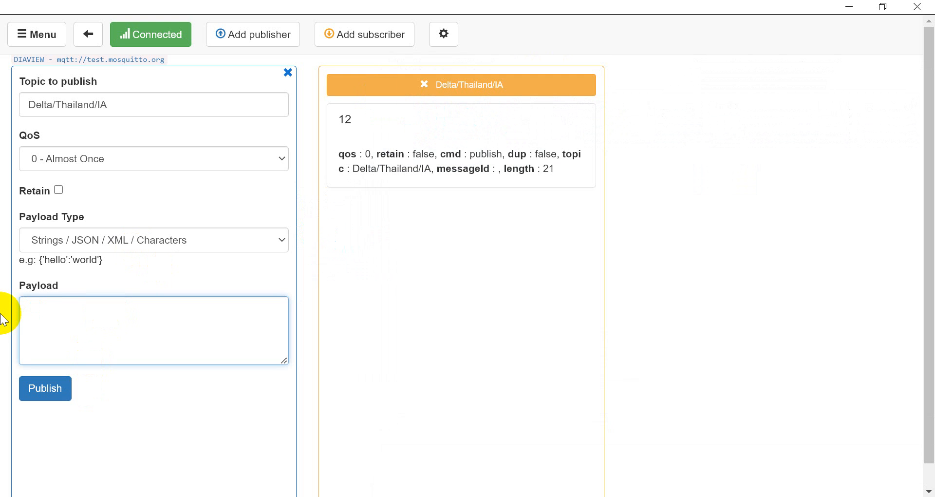
Publish 'Delta' from MQTTBox, confirm DIAView receives it, then enter 345 in the tag
text(Delta)
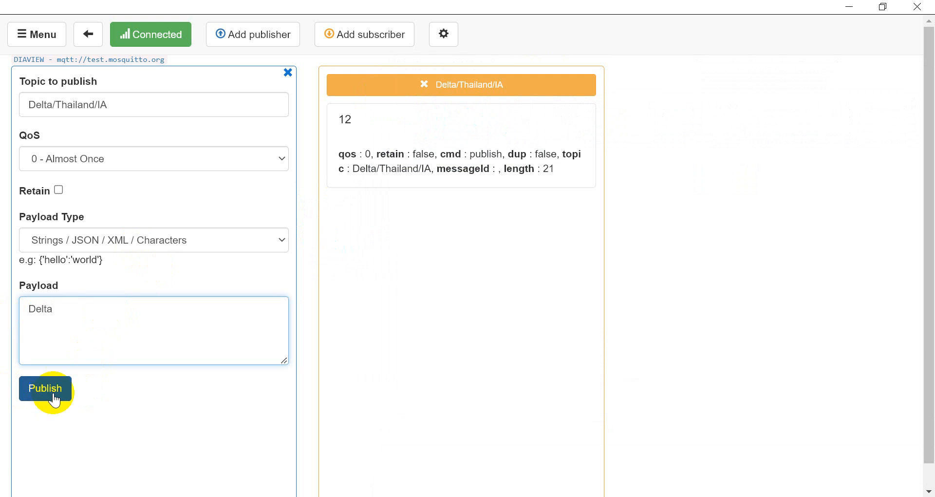
click(45, 388)
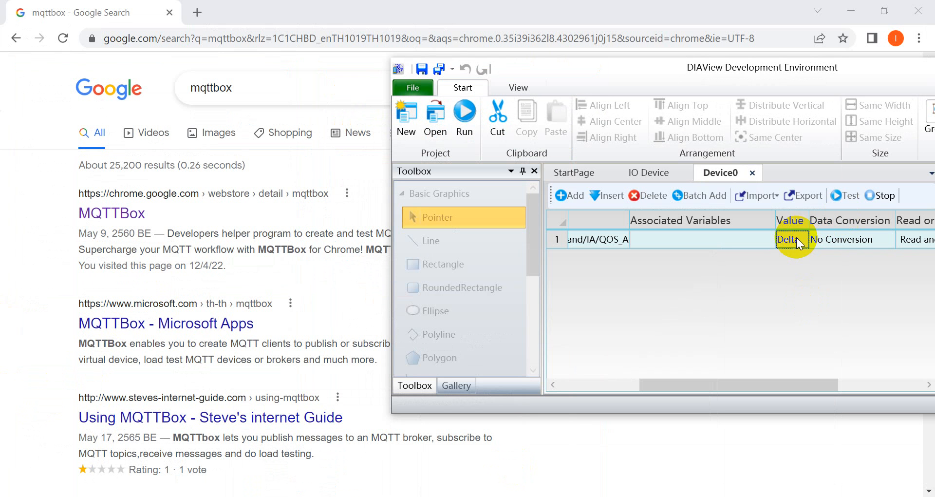
click(792, 239)
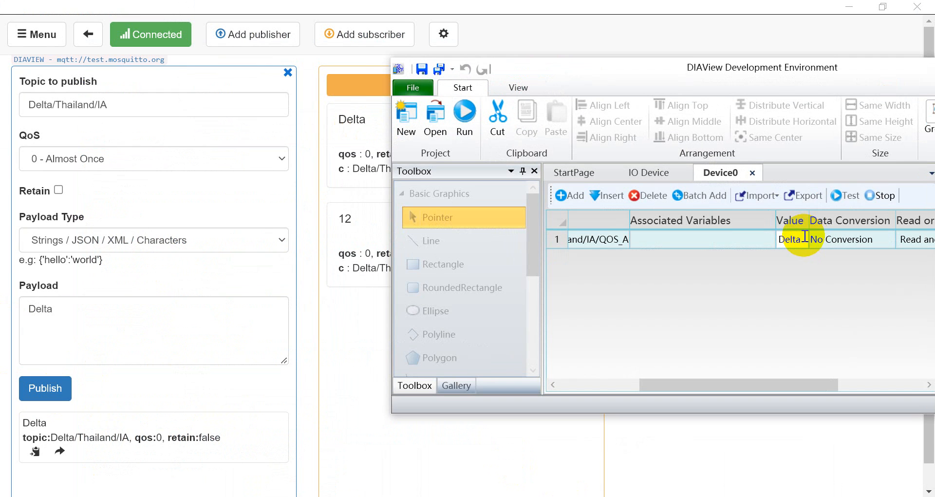
double_click(790, 240)
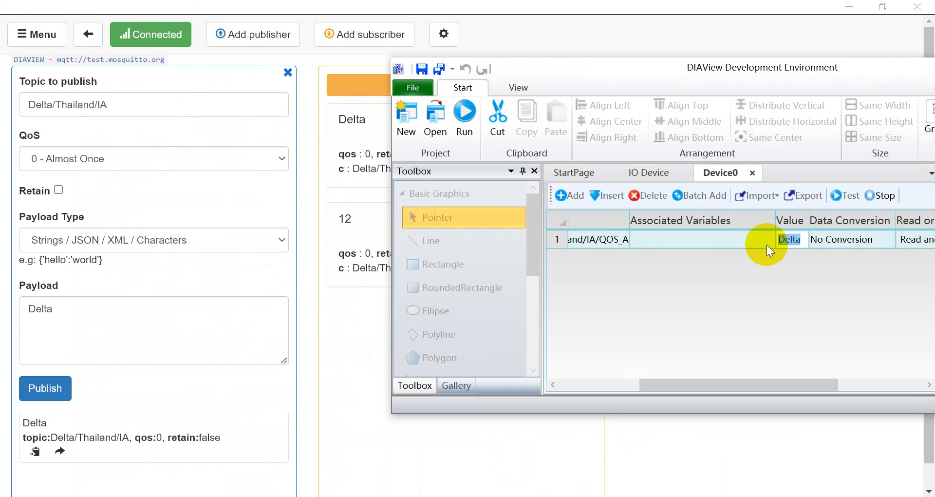
text(345)
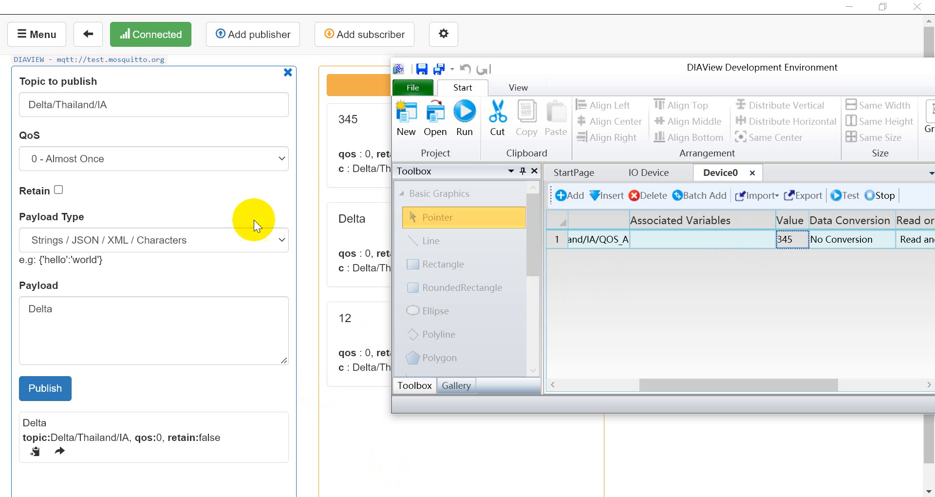
mouse_move(311, 130)
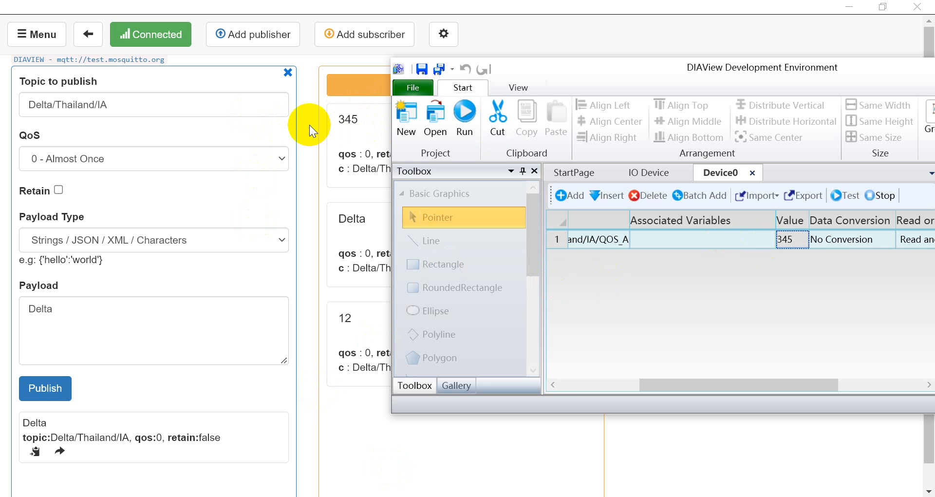